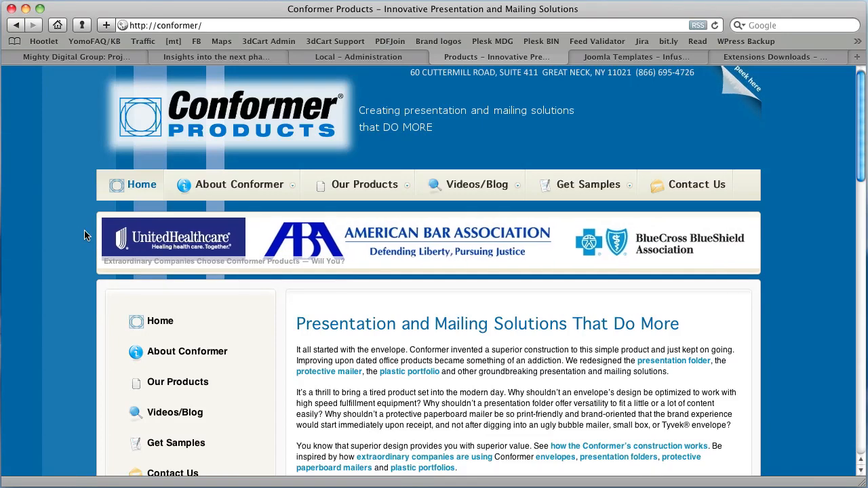
Step: Return to Joomla administration and reload the site Module Manager via Control Panel
{"action": "scroll", "scroll_direction": "down", "scroll_amount": 3}
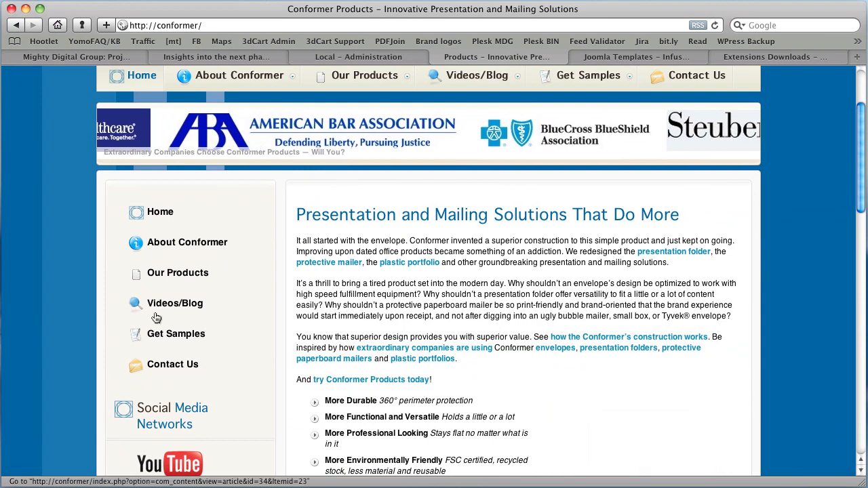
{"action": "left_click", "coordinate": [364, 75]}
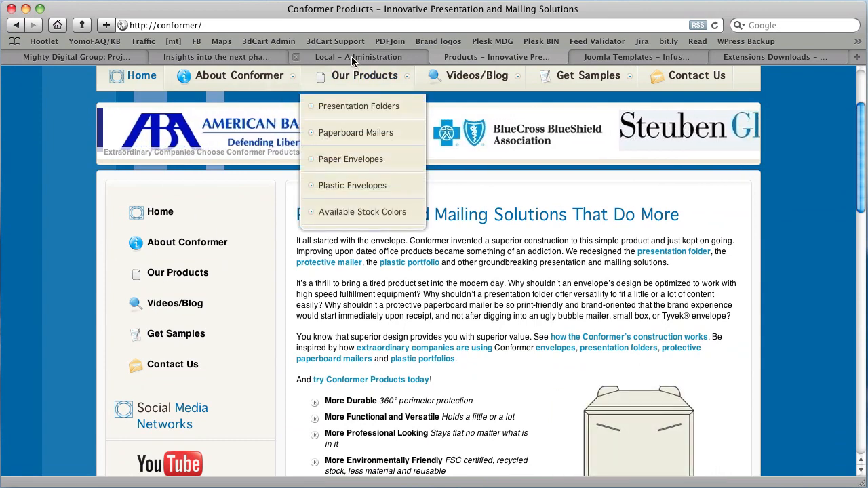
{"action": "left_click", "coordinate": [358, 56]}
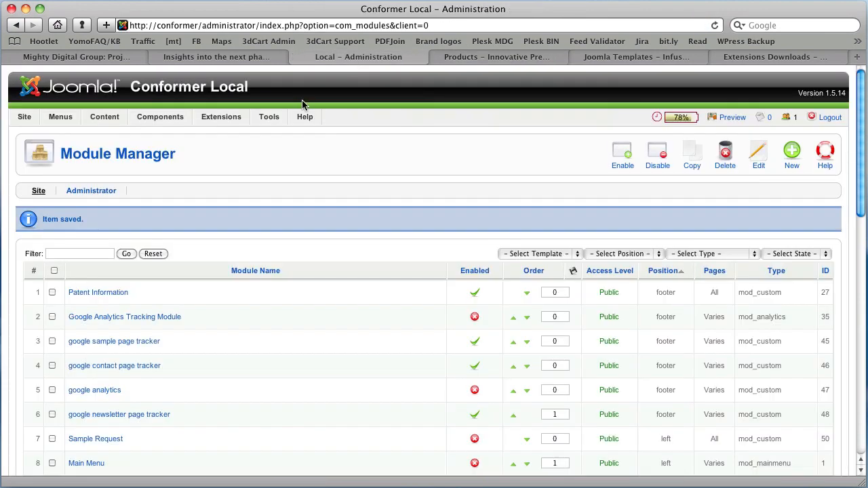
{"action": "left_click", "coordinate": [24, 117]}
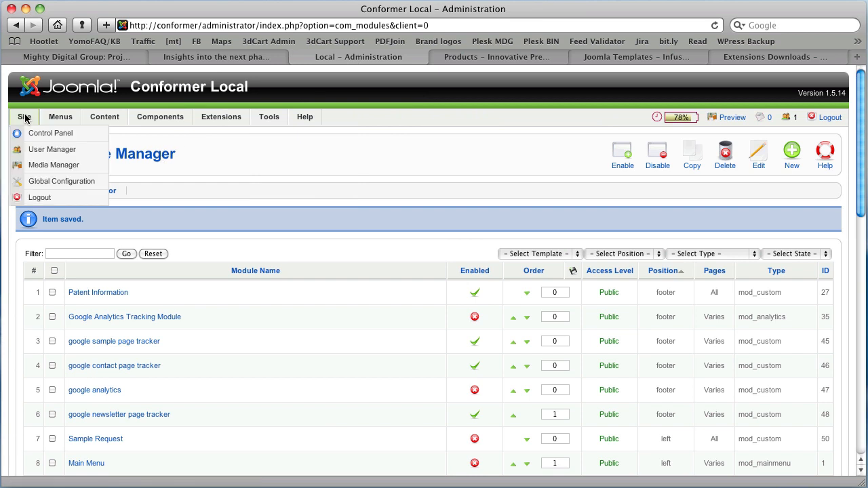
{"action": "left_click", "coordinate": [51, 133]}
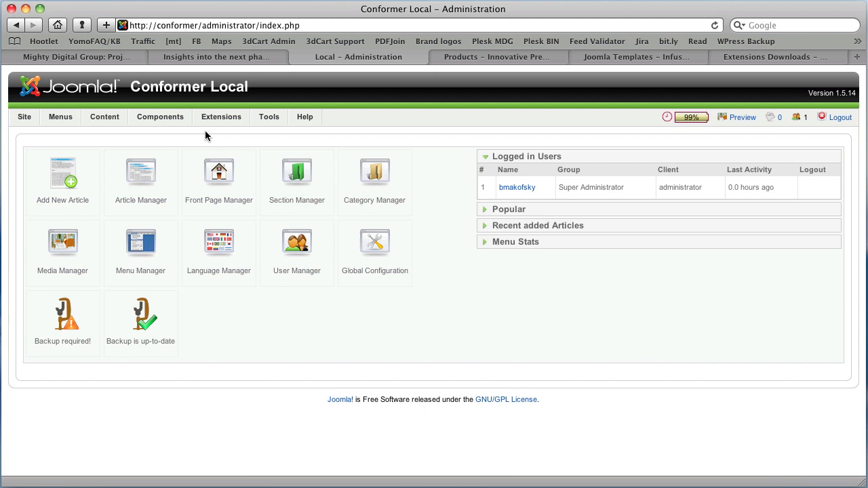
{"action": "left_click", "coordinate": [220, 116]}
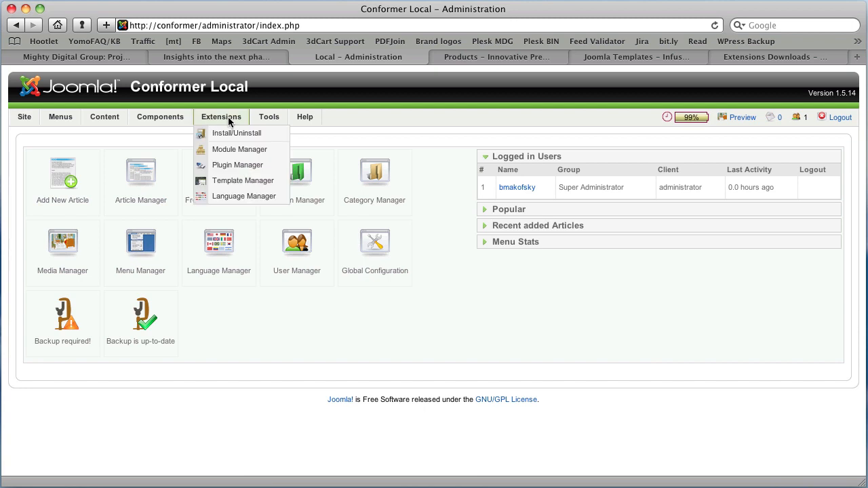
{"action": "left_click", "coordinate": [238, 149]}
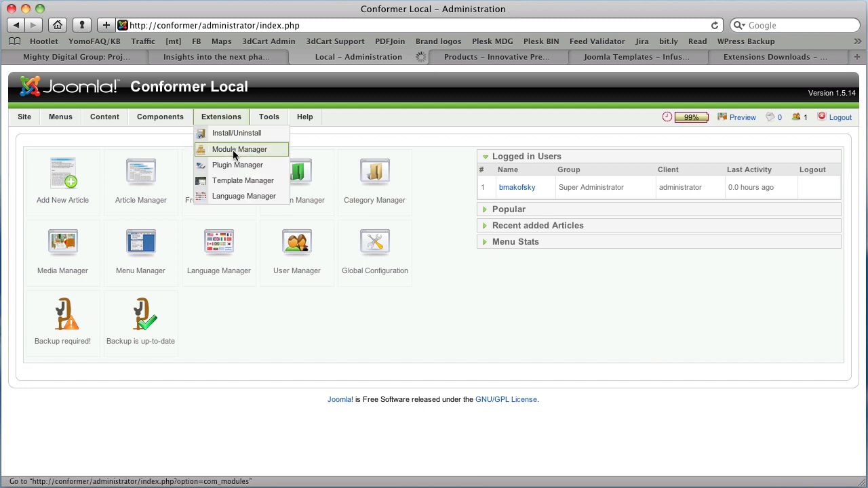
{"action": "left_click", "coordinate": [238, 149]}
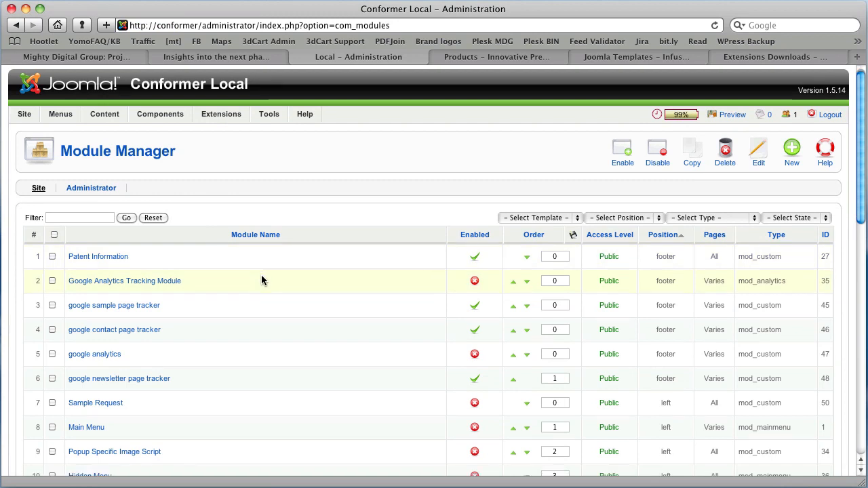
{"action": "scroll", "scroll_direction": "down", "scroll_amount": 3}
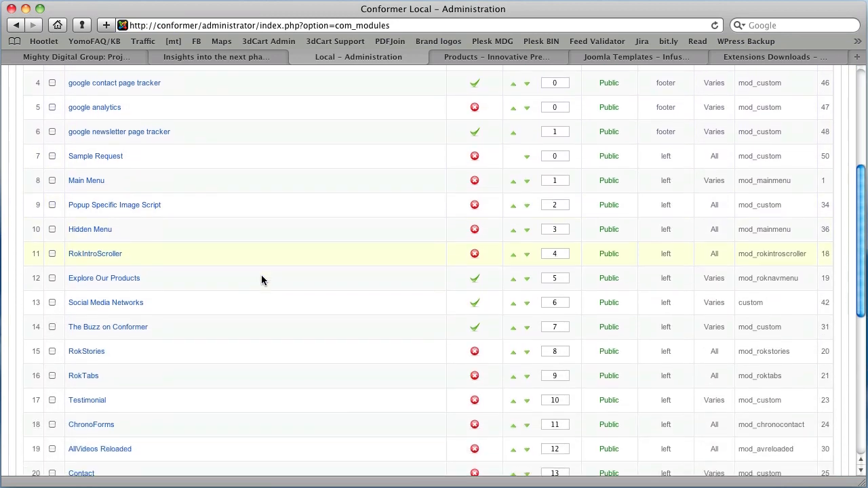
{"action": "scroll", "scroll_direction": "down", "scroll_amount": 3}
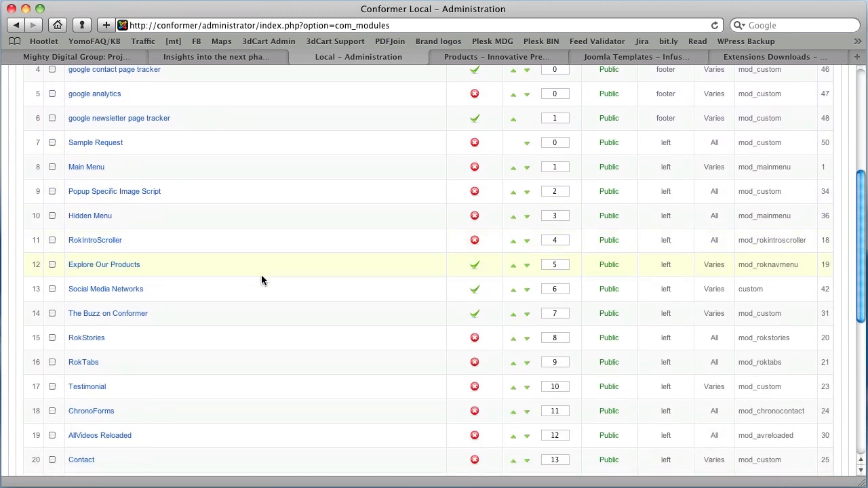
{"action": "mouse_move", "coordinate": [103, 264]}
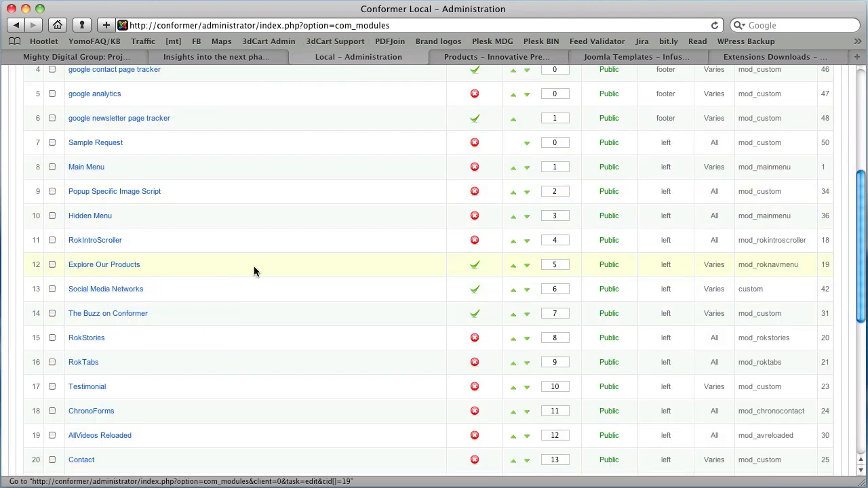
{"action": "mouse_move", "coordinate": [657, 270]}
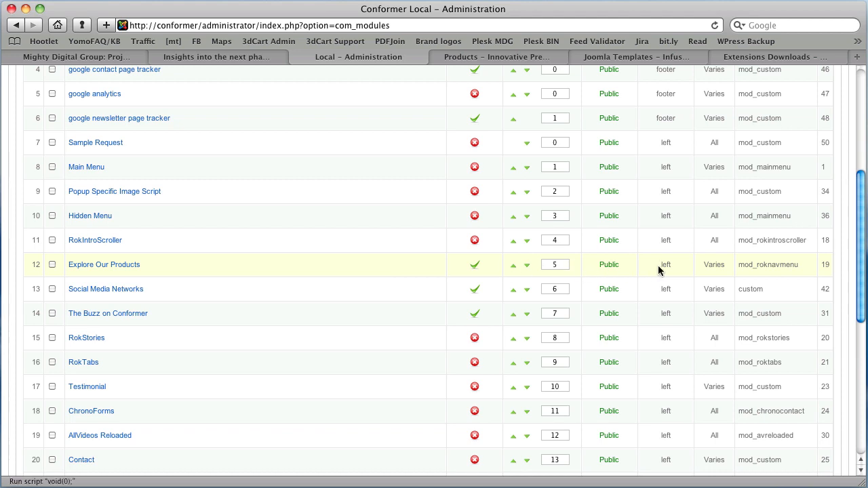
{"action": "mouse_move", "coordinate": [755, 266]}
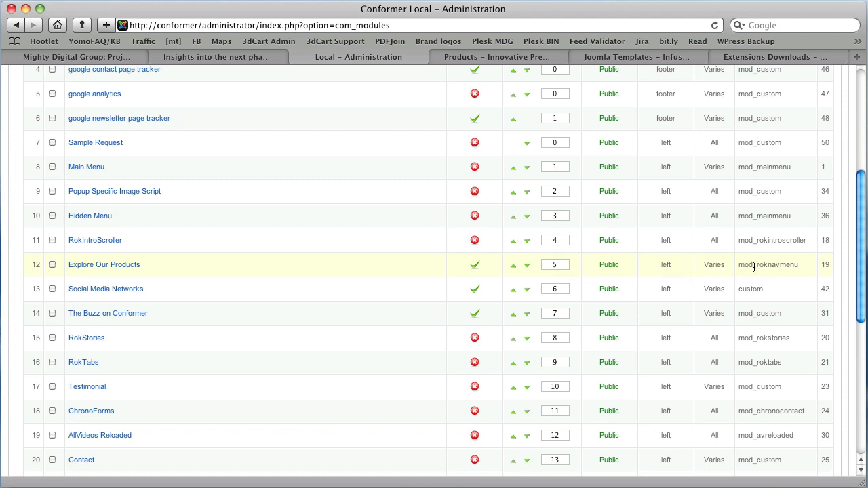
{"action": "mouse_move", "coordinate": [743, 266]}
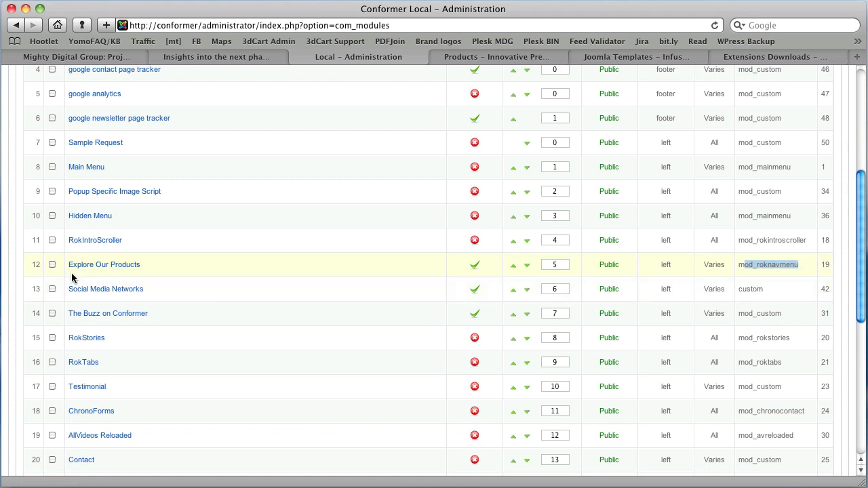
Step: Open the Explore Our Products module, set Show Title to Yes, and apply
{"action": "left_click", "coordinate": [103, 264]}
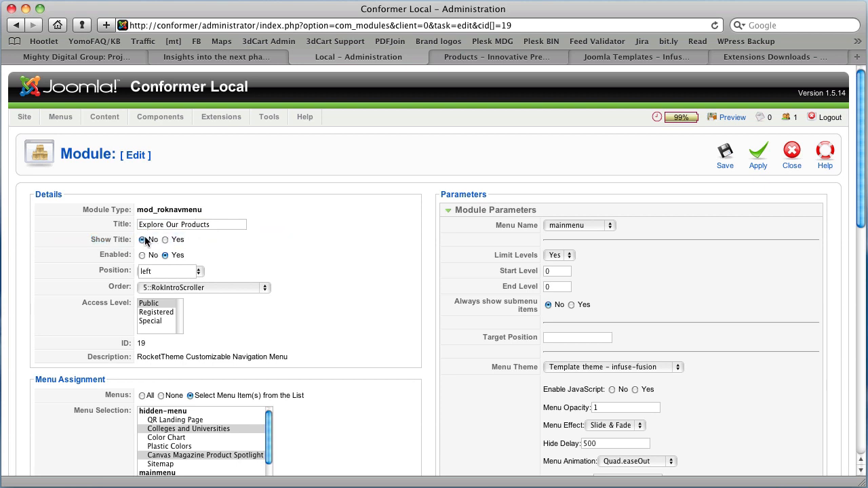
{"action": "left_click", "coordinate": [165, 240]}
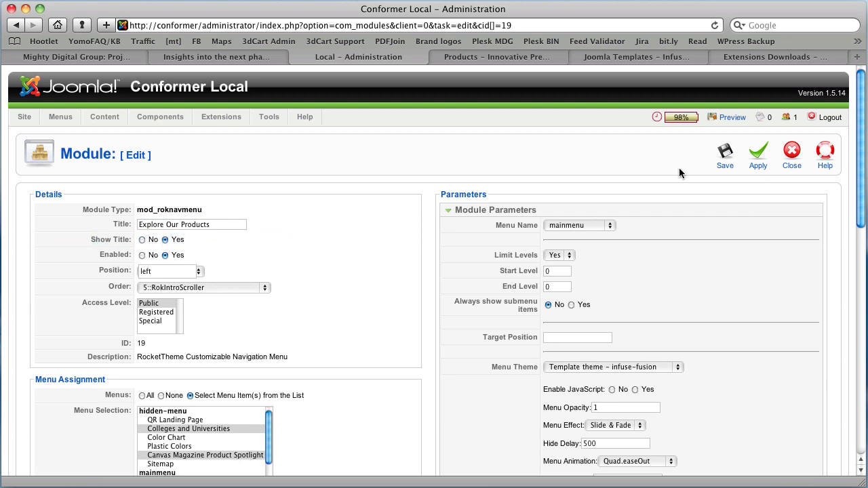
{"action": "left_click", "coordinate": [757, 154]}
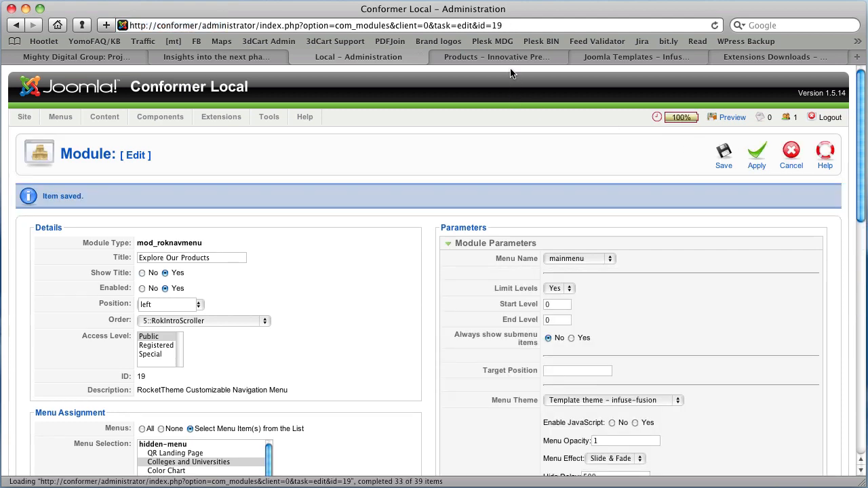
Step: Set the Explore Our Products module to disabled and save the change
{"action": "left_click", "coordinate": [498, 56]}
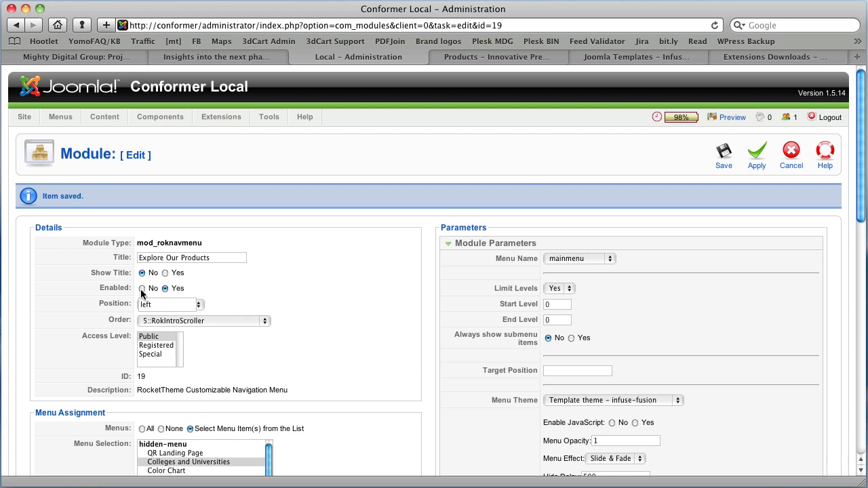
{"action": "left_click", "coordinate": [142, 288]}
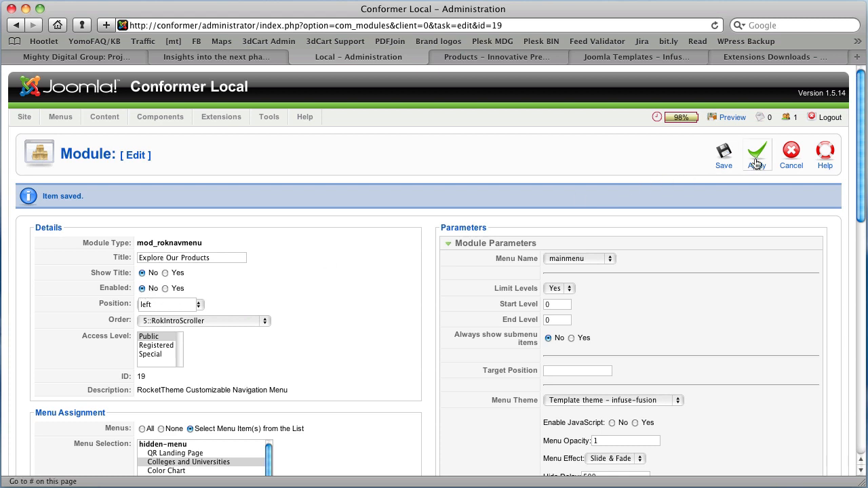
{"action": "left_click", "coordinate": [495, 57]}
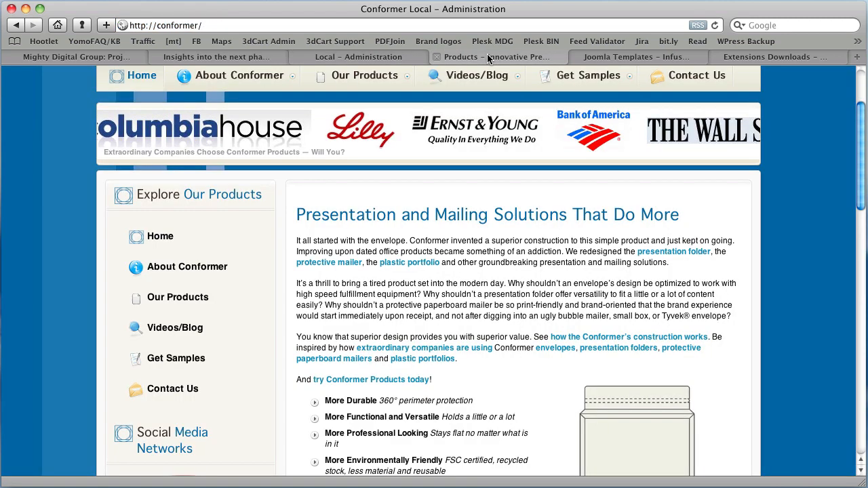